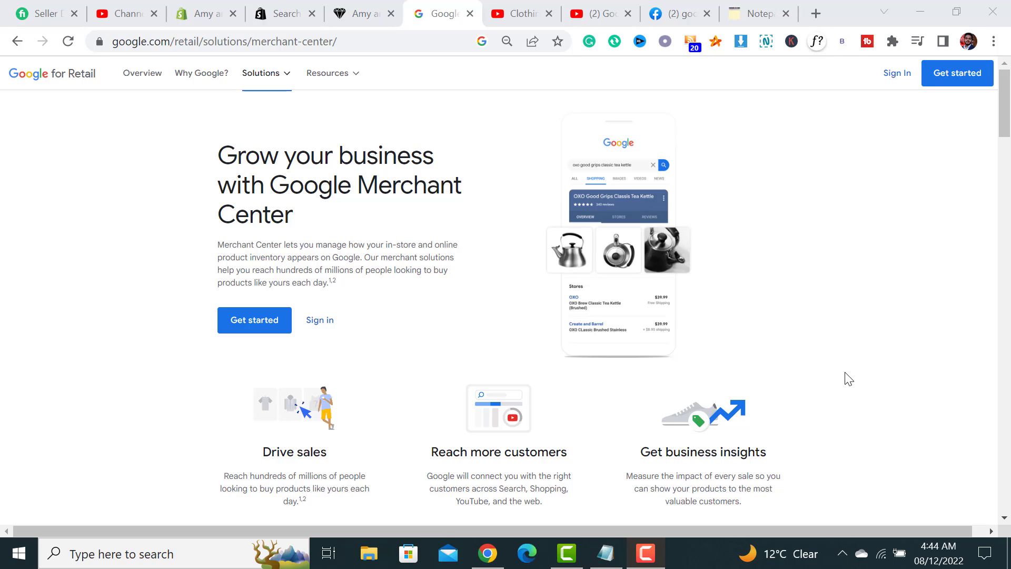
pyautogui.moveTo(900, 193)
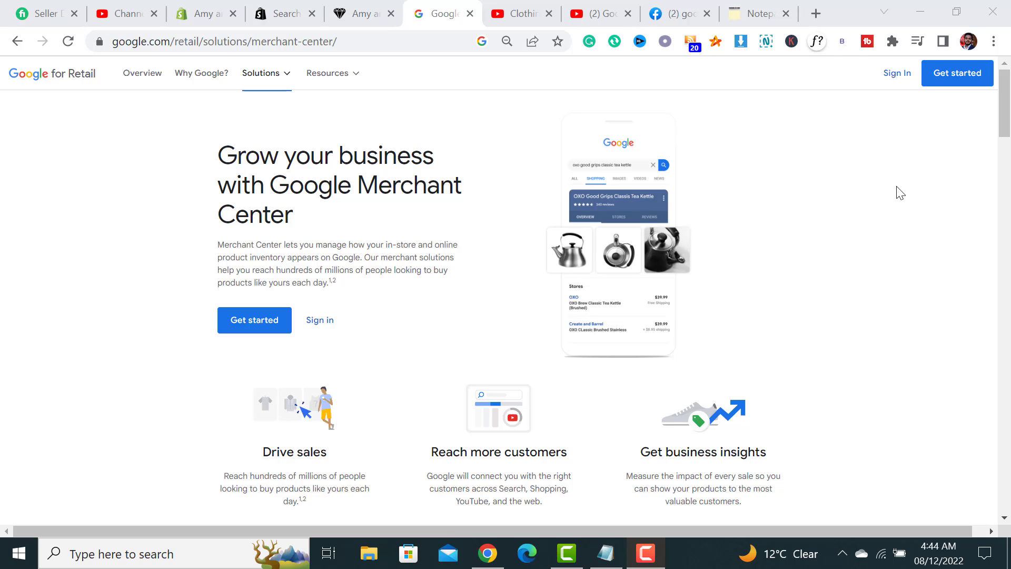
# Look over the Amy & Annette online store and return to Merchant Center
pyautogui.click(358, 12)
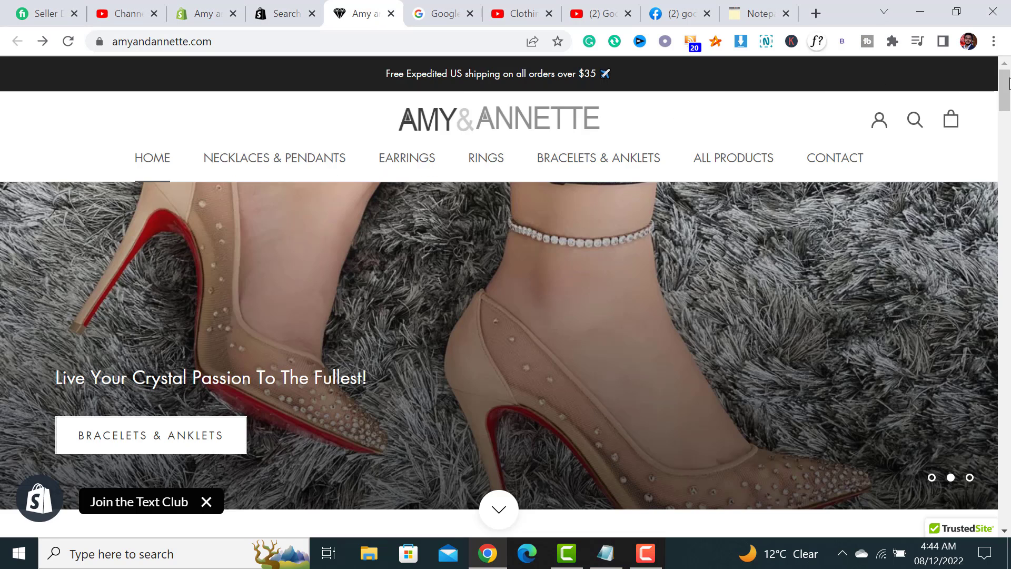
pyautogui.scroll(-3)
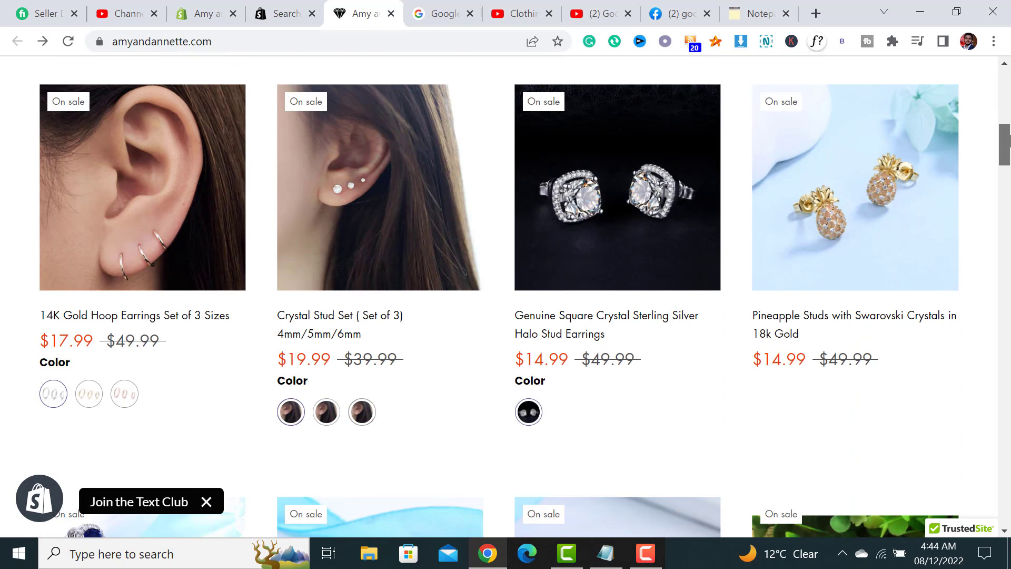
pyautogui.scroll(-3)
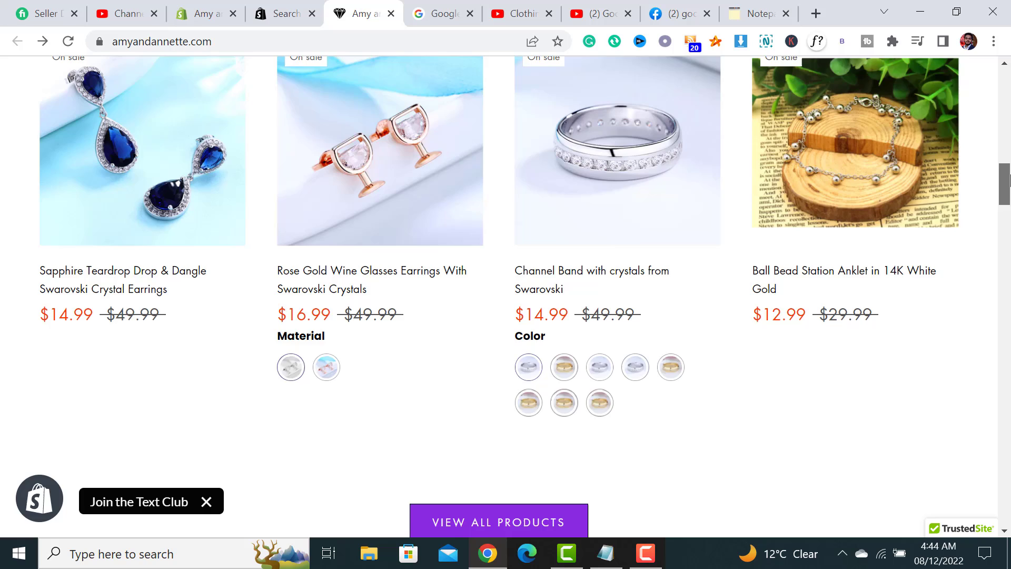
pyautogui.scroll(3)
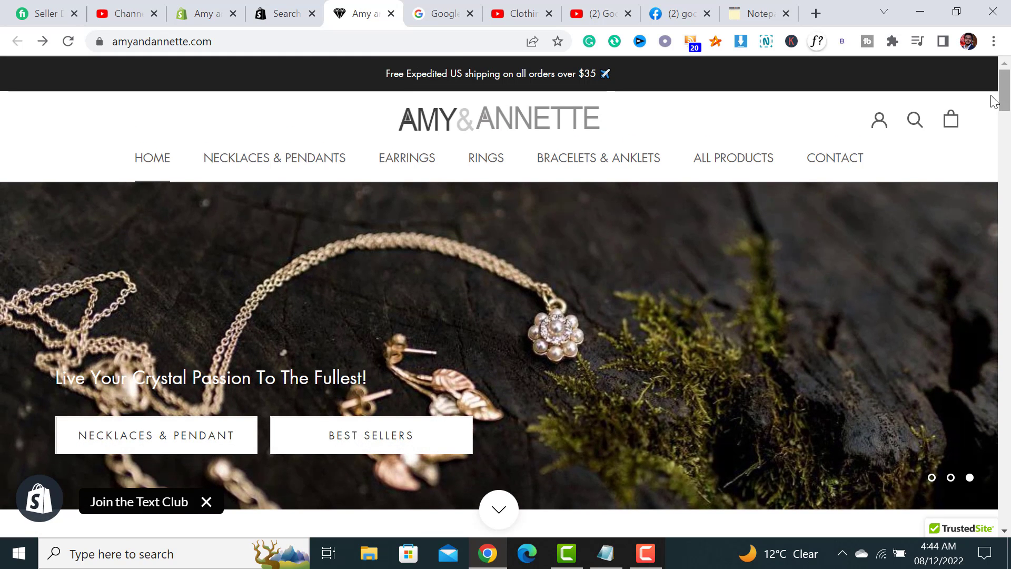
pyautogui.click(441, 12)
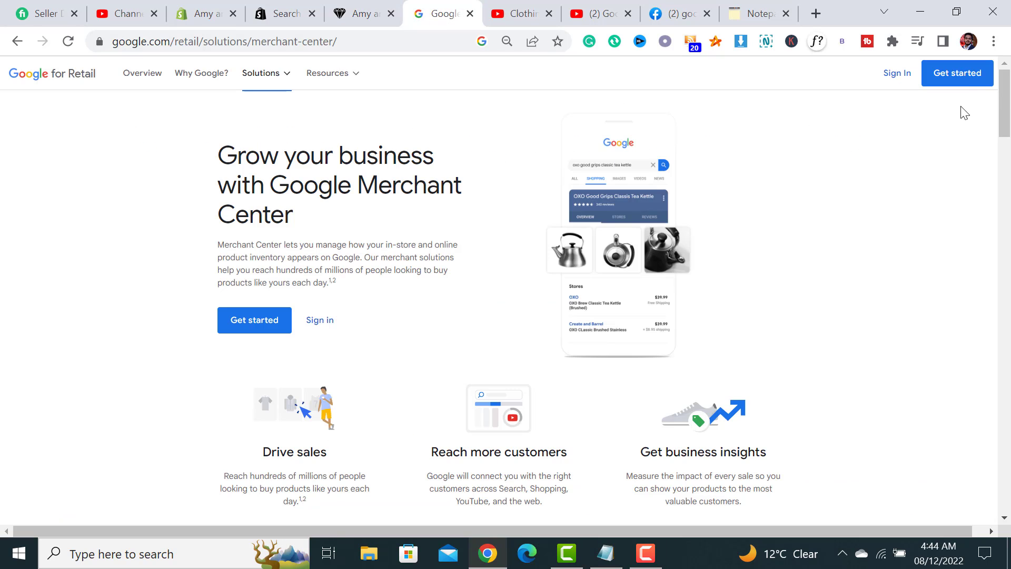
pyautogui.click(254, 320)
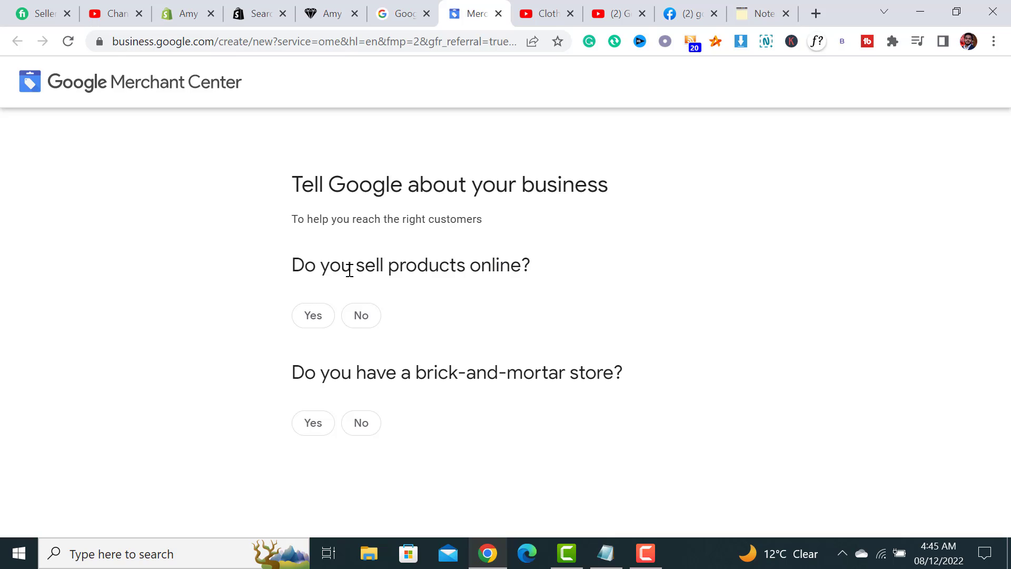
pyautogui.click(312, 315)
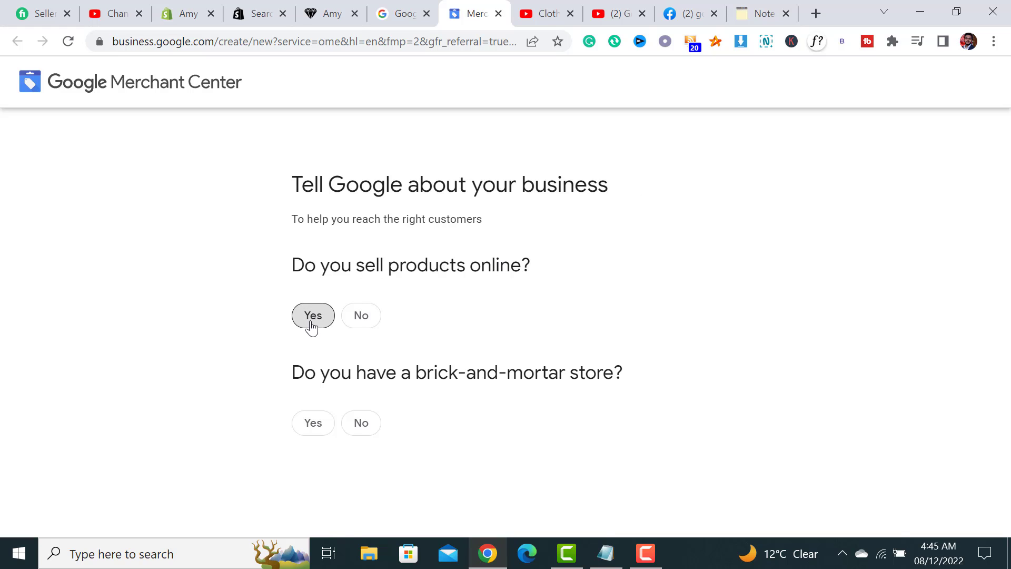
pyautogui.click(313, 315)
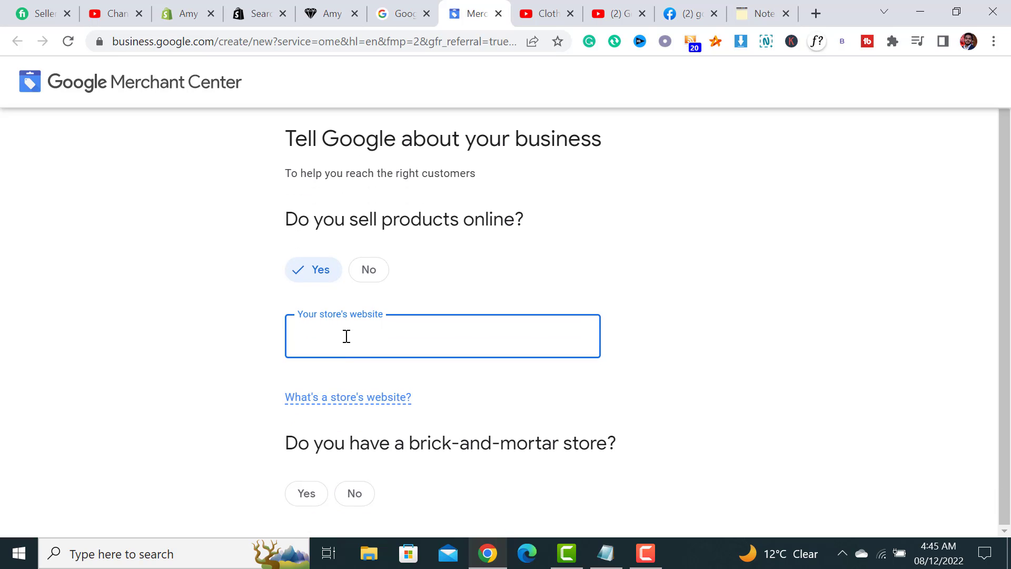
pyautogui.click(325, 13)
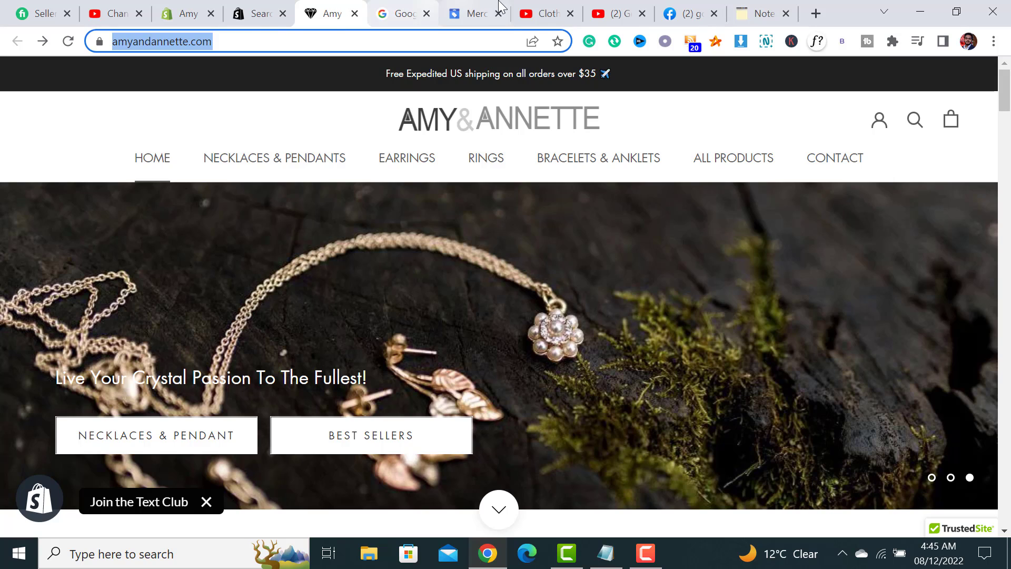
pyautogui.click(473, 12)
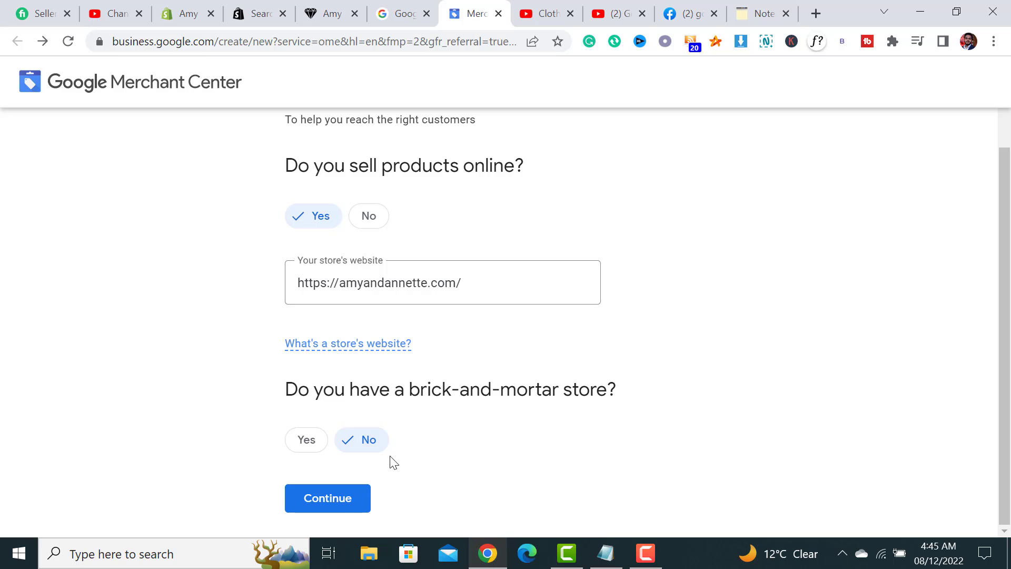
# Submit the business details and skim the free product listing overview
pyautogui.click(326, 498)
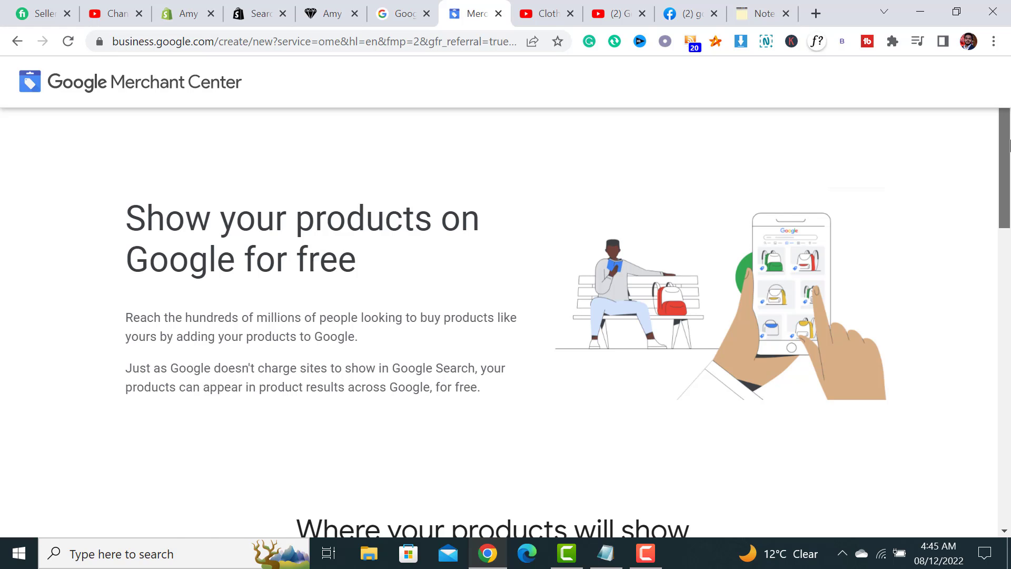
pyautogui.scroll(-3)
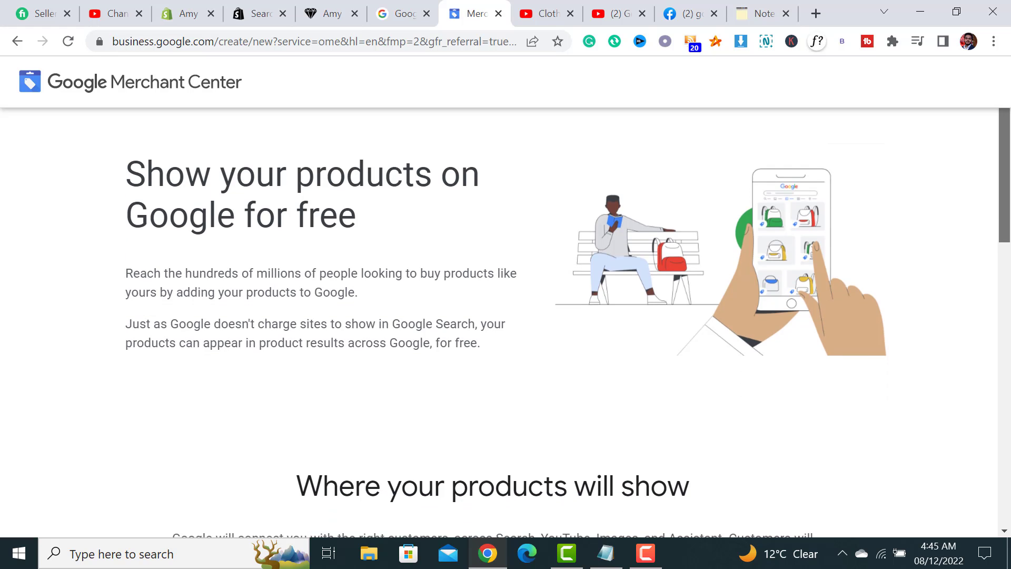
pyautogui.scroll(-3)
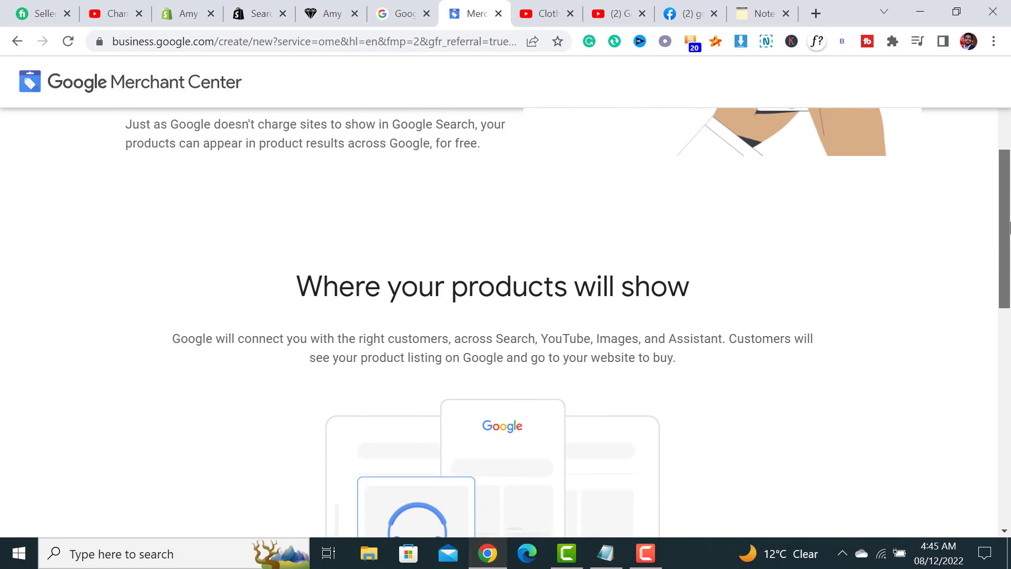
pyautogui.scroll(3)
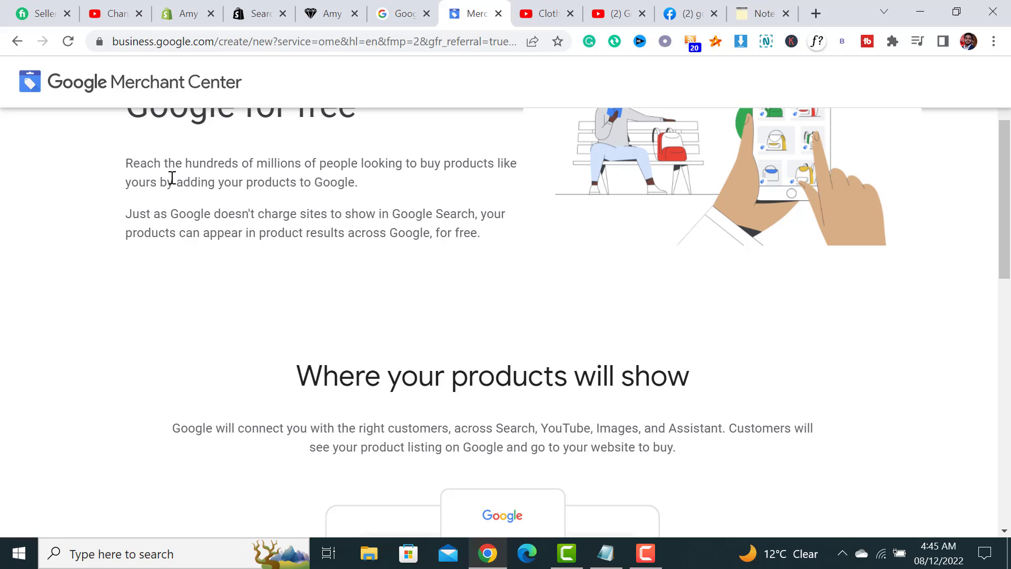
pyautogui.moveTo(316, 201)
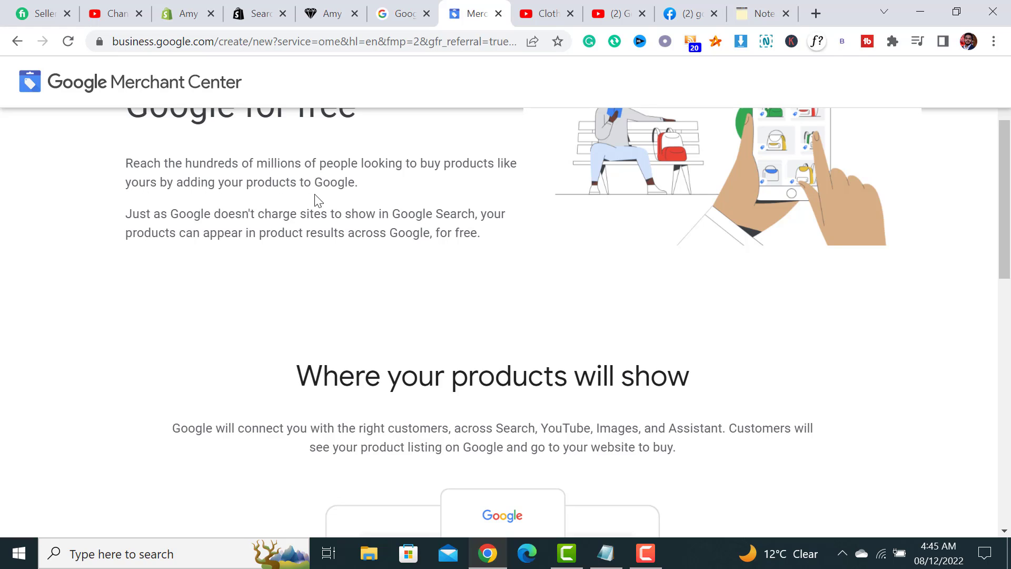
pyautogui.moveTo(286, 220)
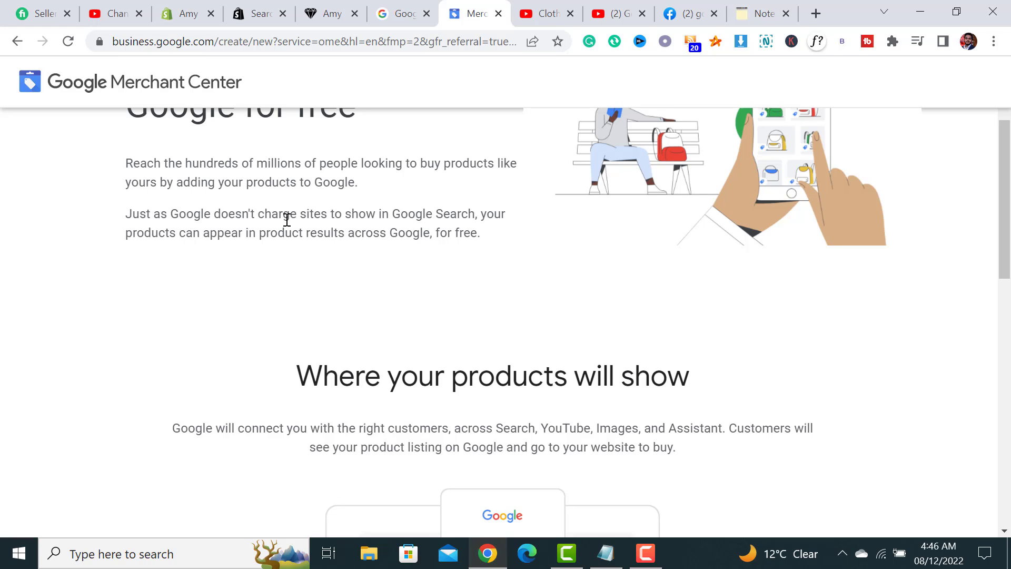
pyautogui.moveTo(469, 228)
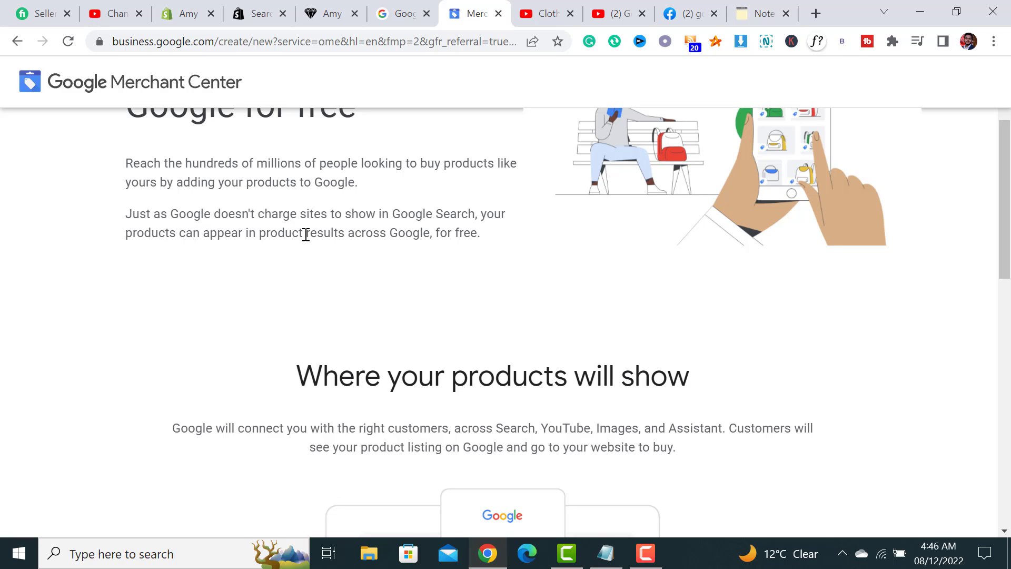
pyautogui.moveTo(482, 217)
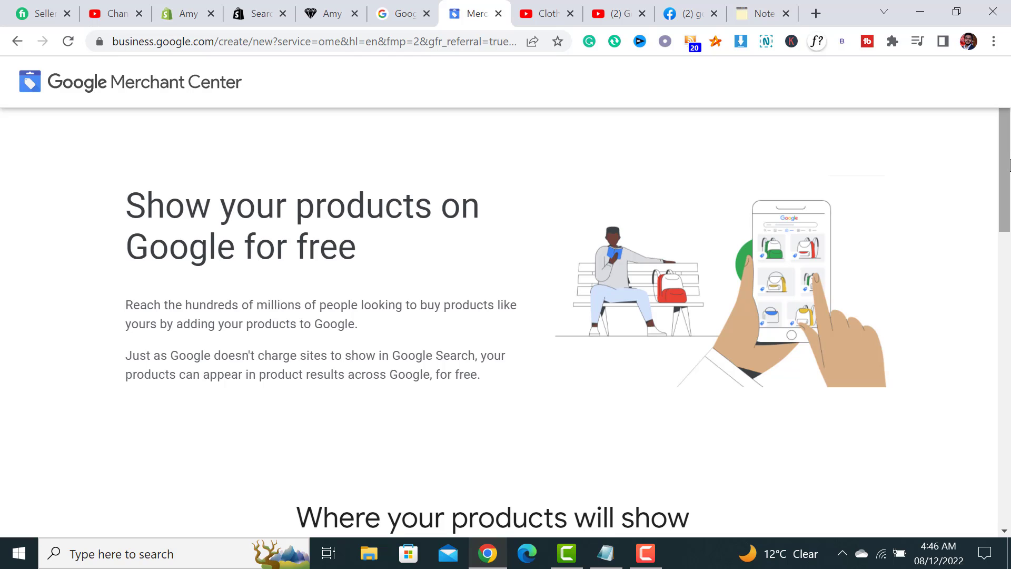
# Review 'Where your products will show' and the eligibility requirements down to Create account
pyautogui.scroll(-3)
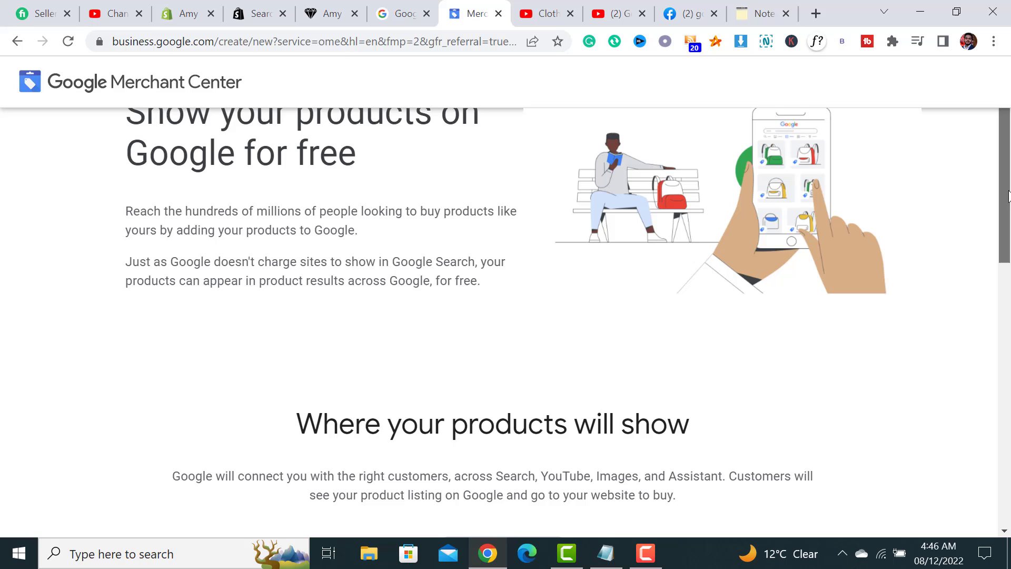
pyautogui.scroll(-3)
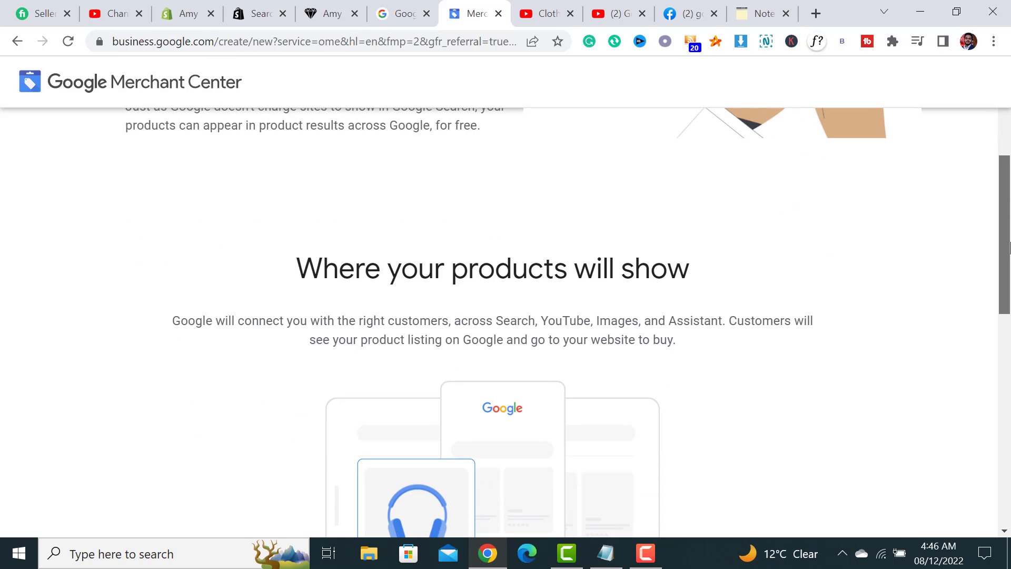
pyautogui.scroll(-3)
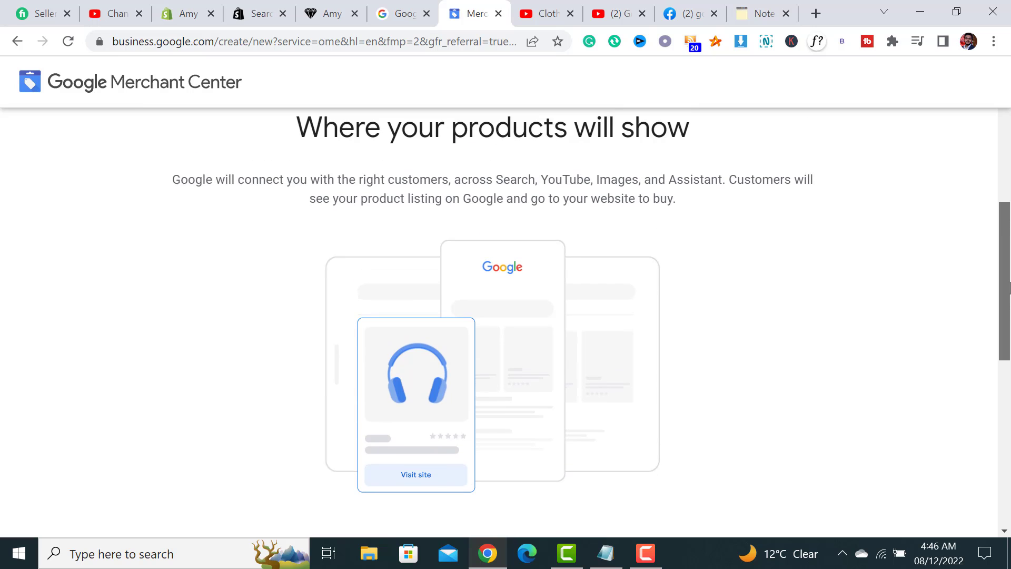
pyautogui.scroll(-3)
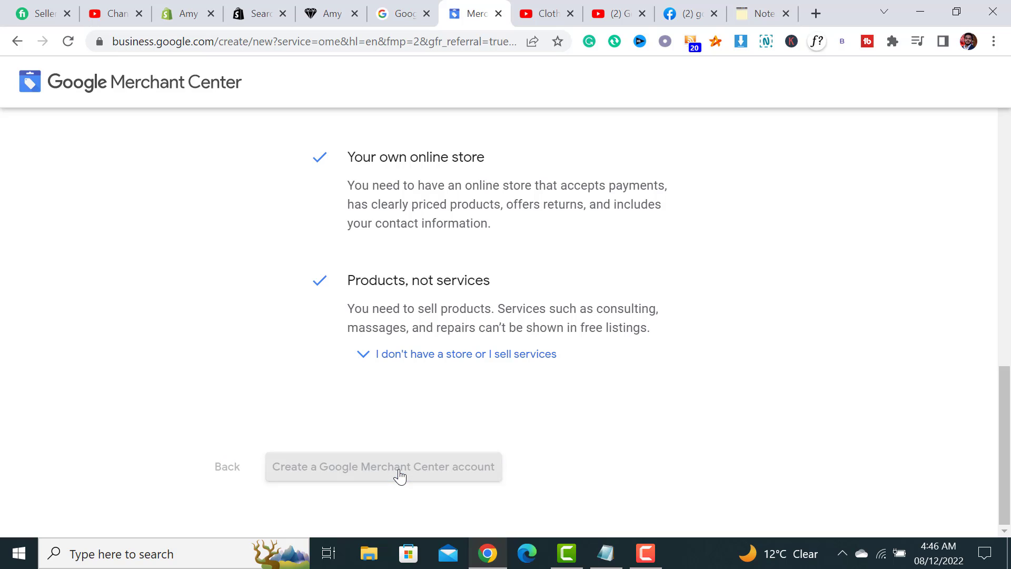
# Create the account with business name Amy and Annette, country United States, alerts opted in
pyautogui.click(383, 467)
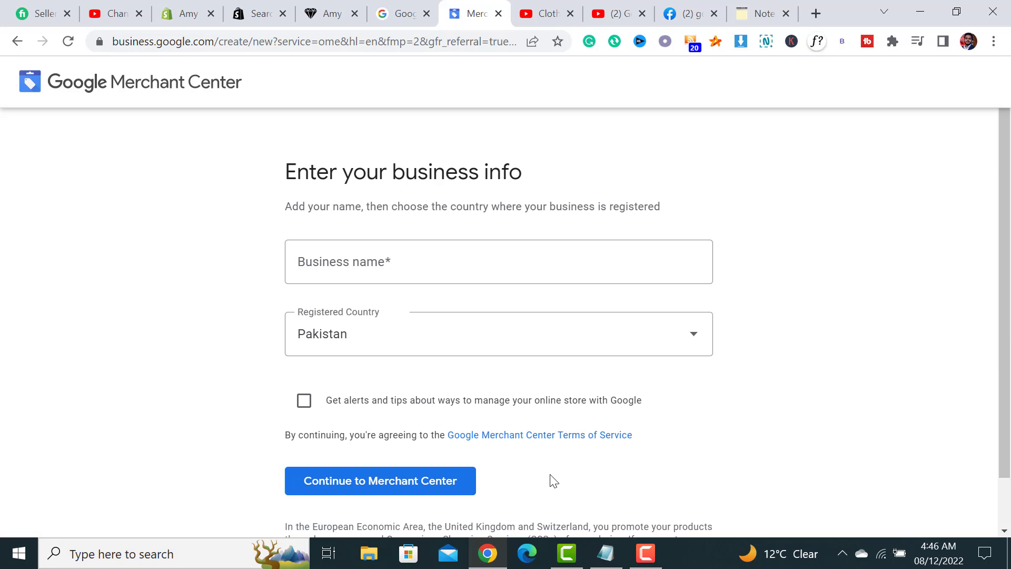
pyautogui.click(379, 480)
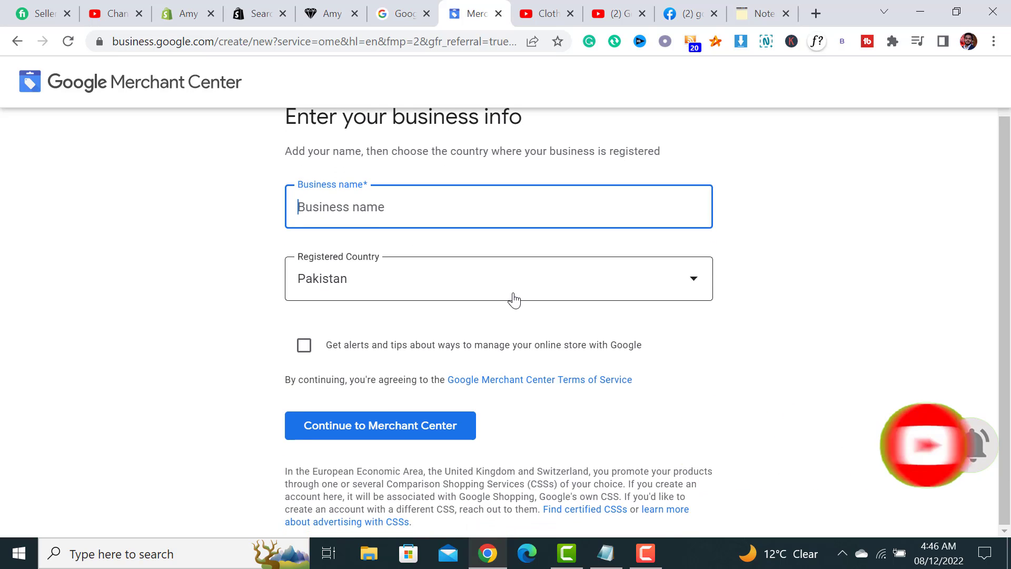
pyautogui.click(380, 424)
pyautogui.write('Amy and Annette')
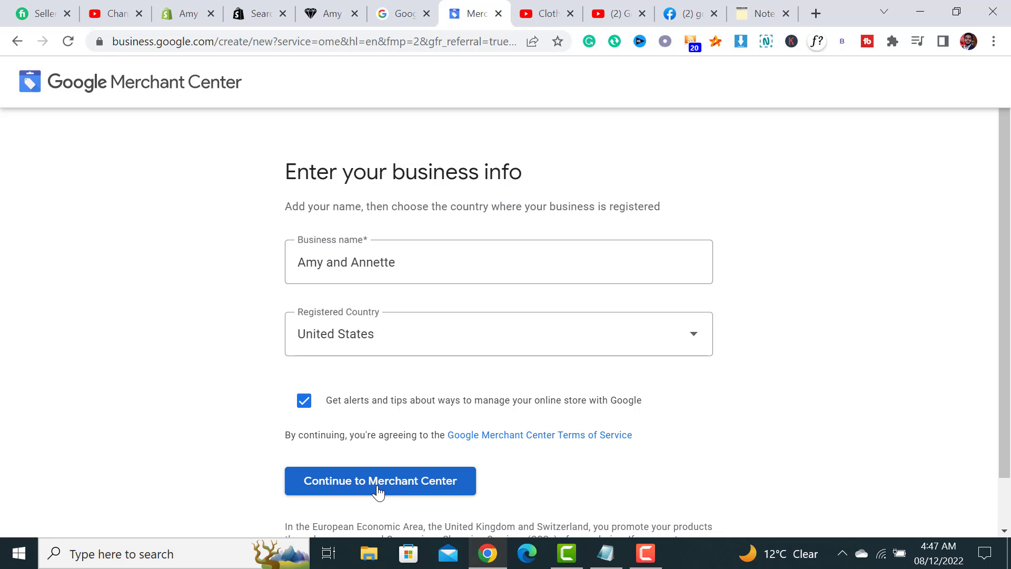
pyautogui.click(379, 480)
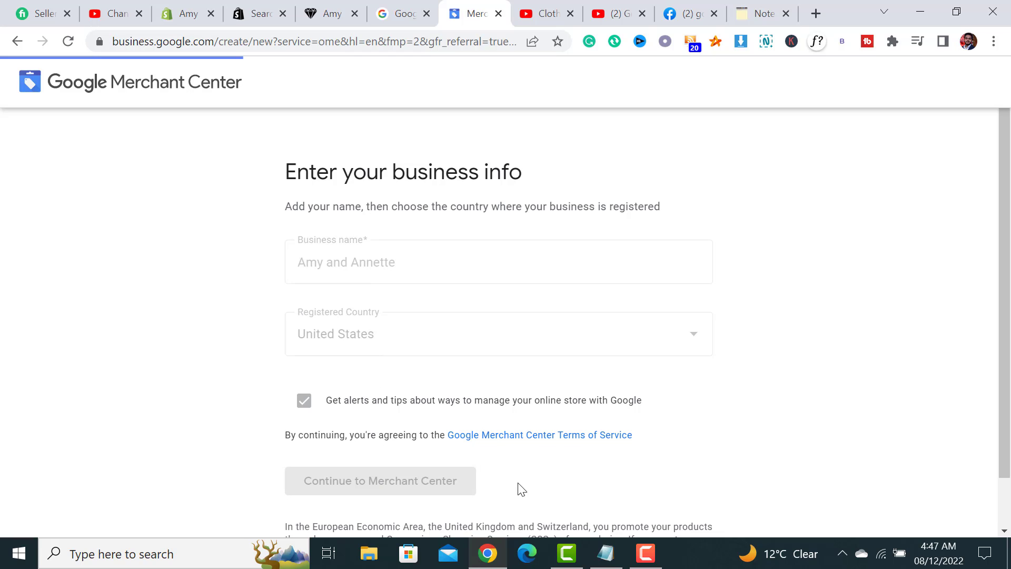
pyautogui.moveTo(564, 483)
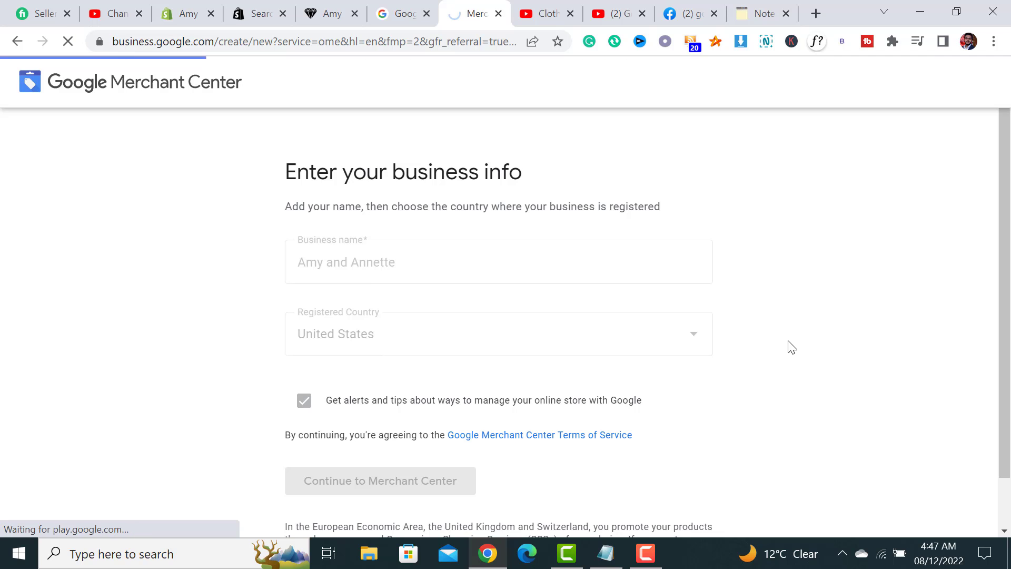
# Dismiss the Merchant Center Next welcome and view the new account's home overview
pyautogui.click(380, 480)
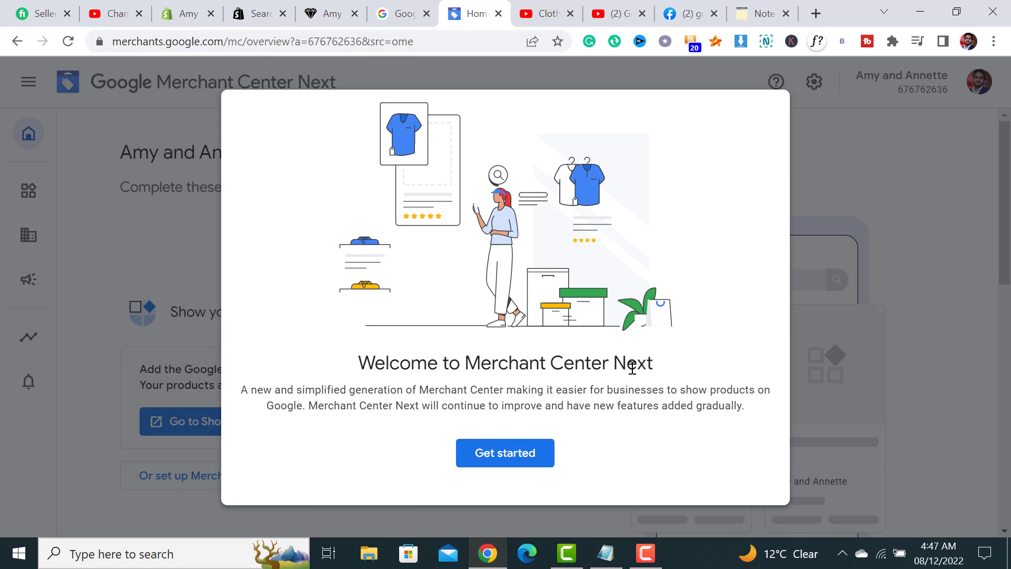
pyautogui.click(504, 451)
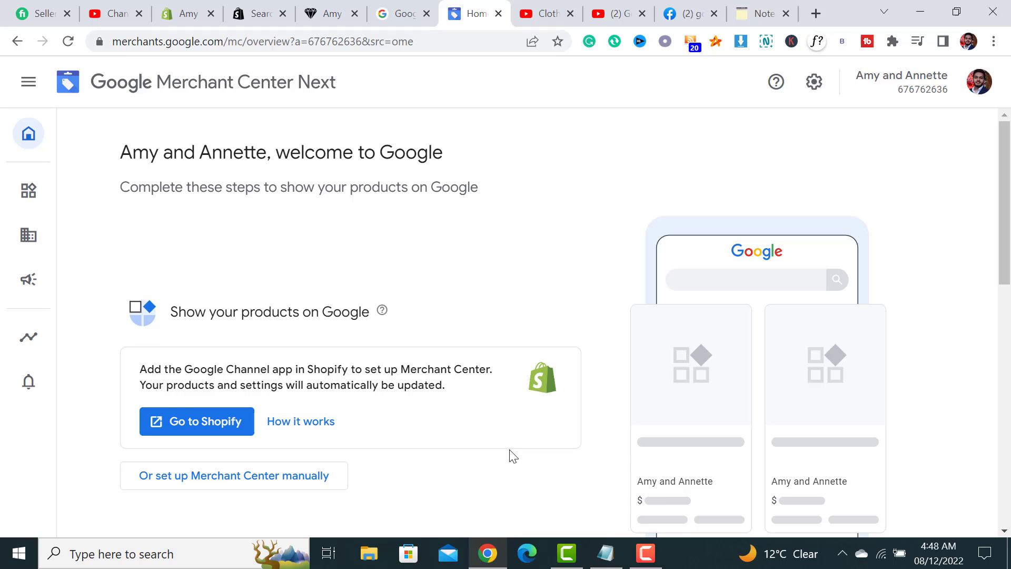
pyautogui.scroll(-3)
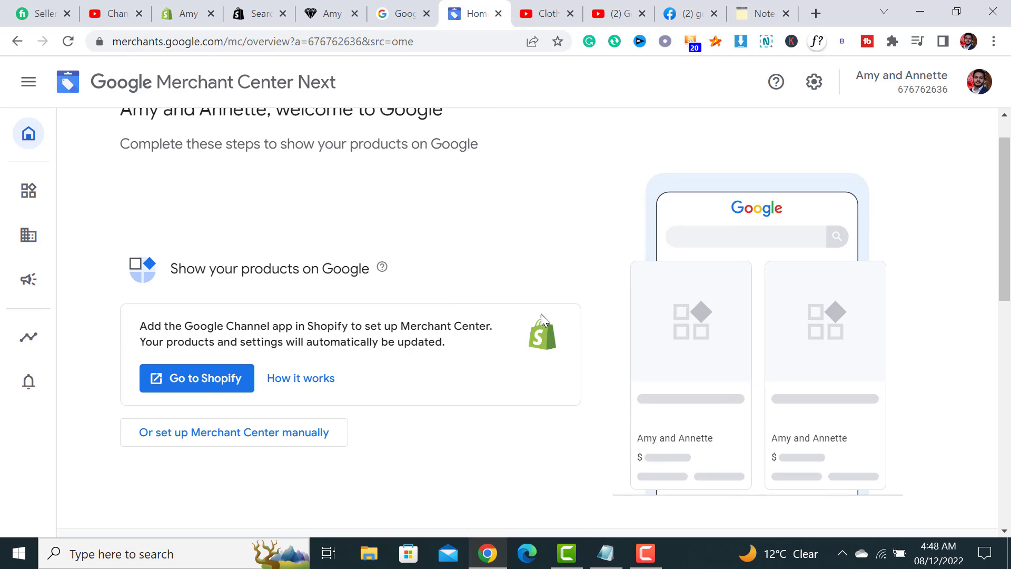
pyautogui.scroll(-3)
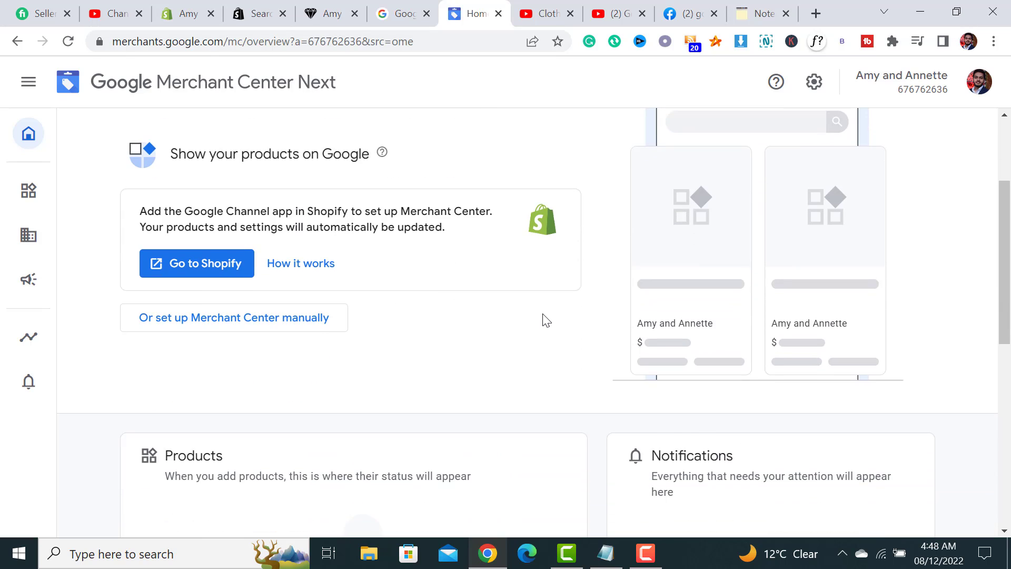